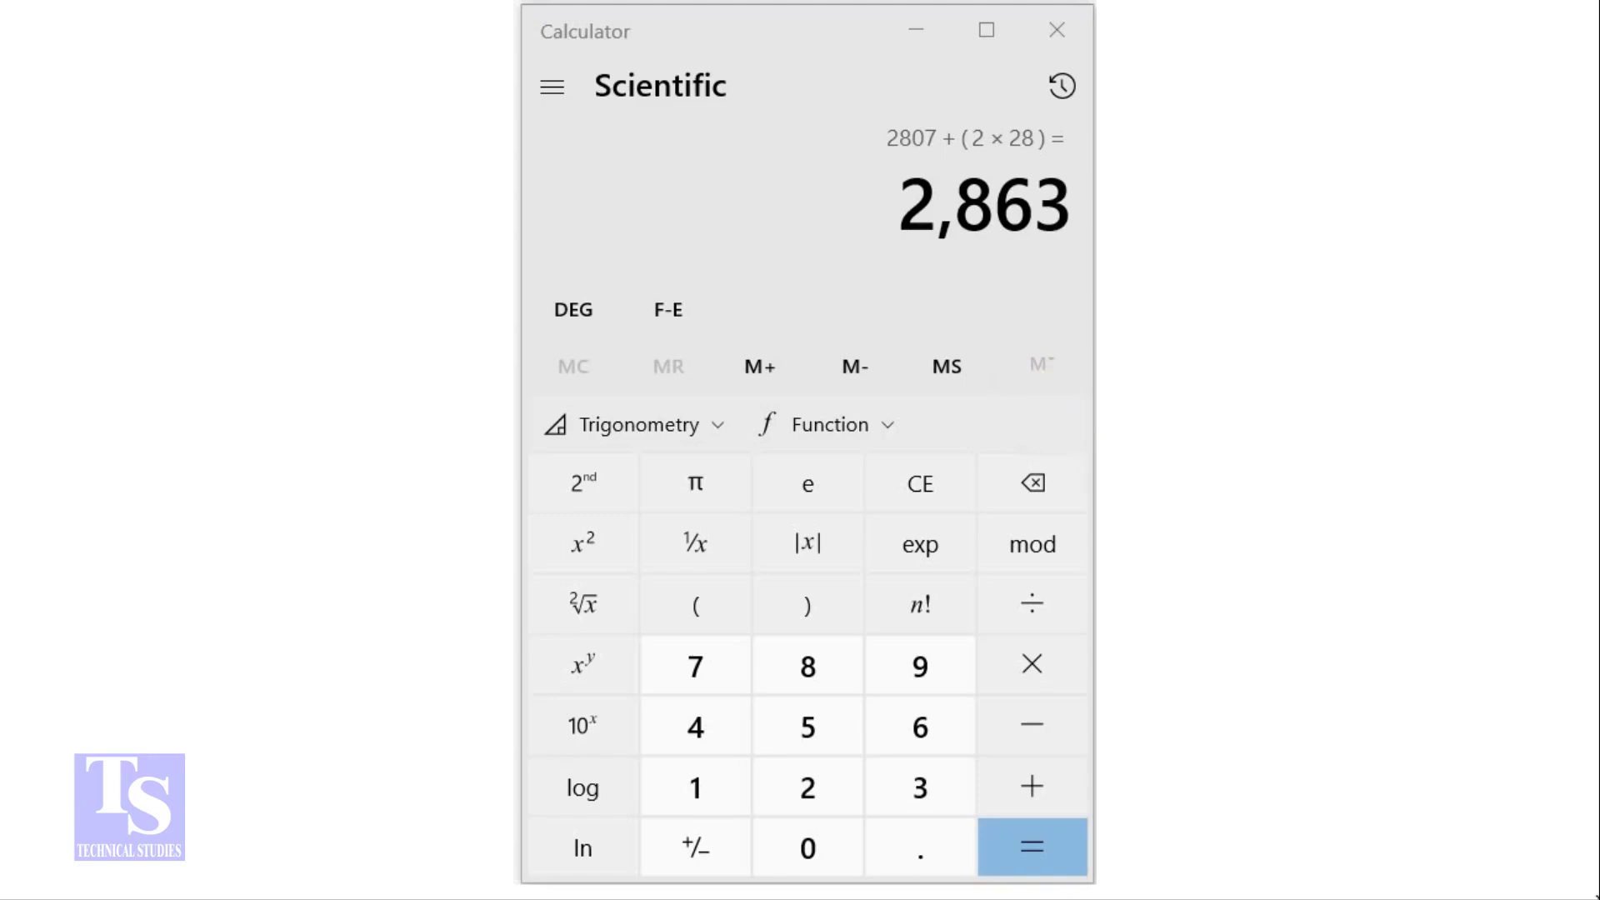
# Evaluate 3000 − (114 + 79) in Scientific mode to get 2,807
pyautogui.click(916, 786)
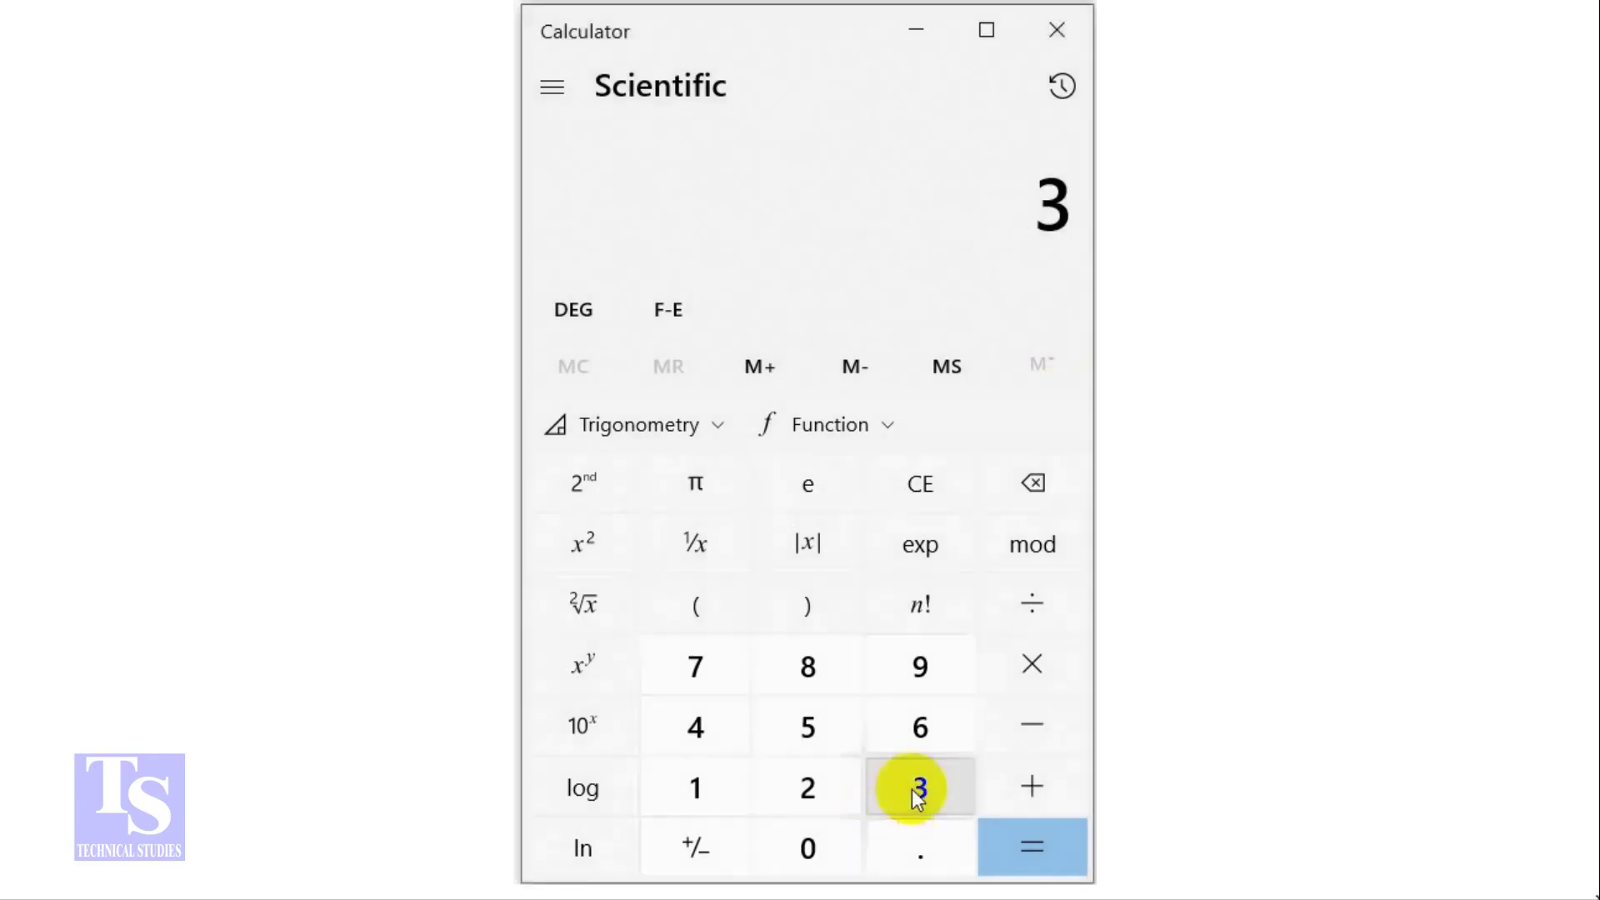
pyautogui.click(807, 846)
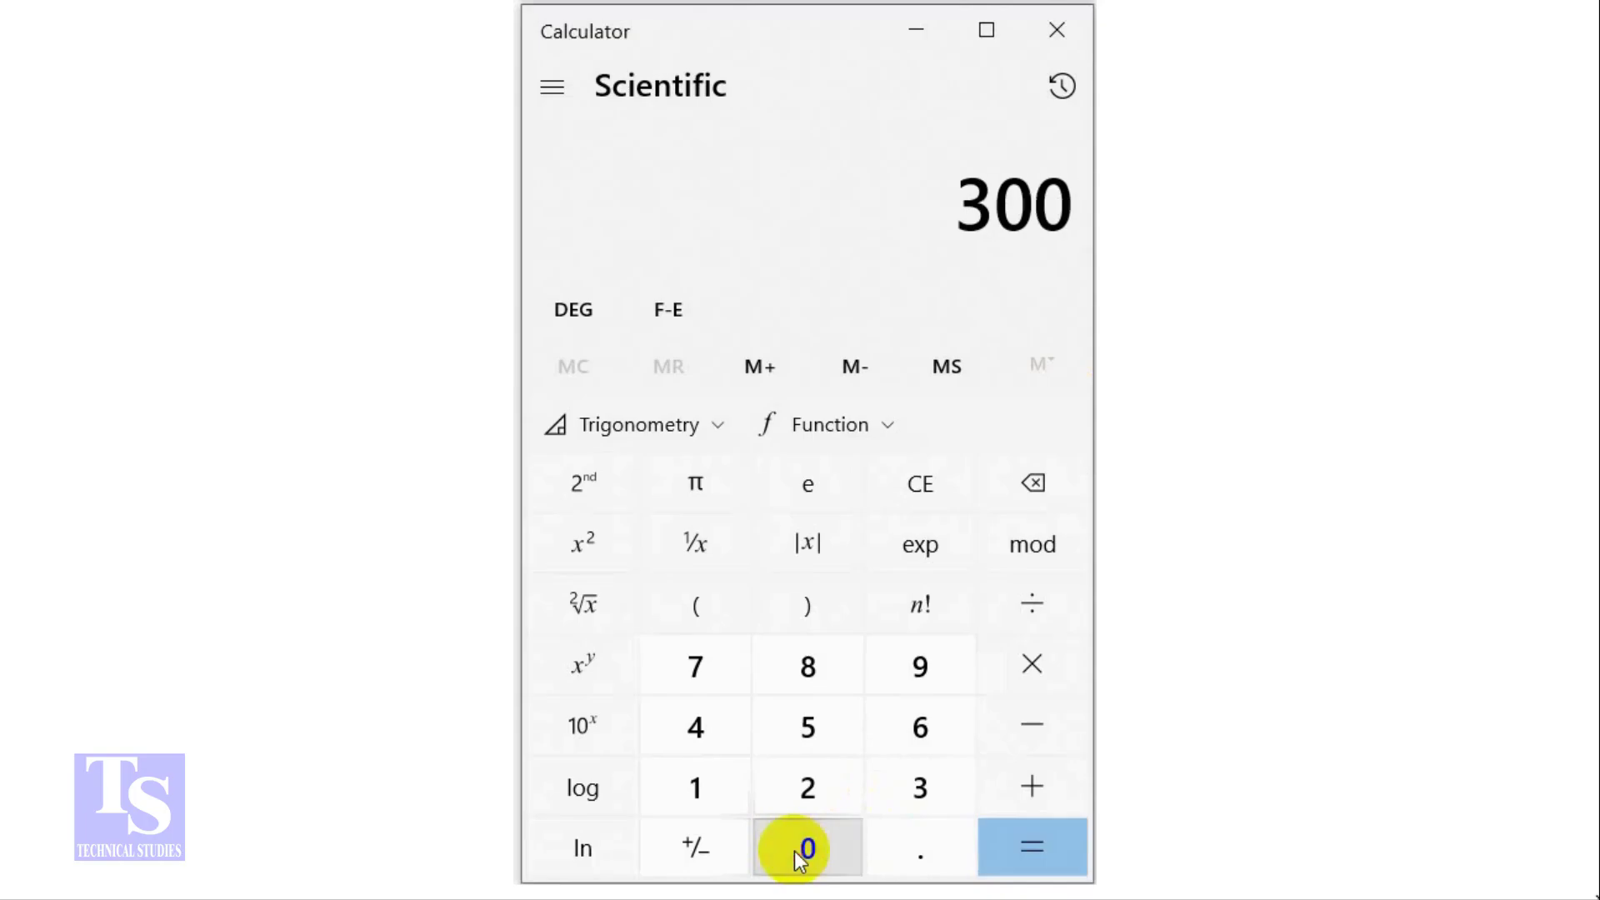
pyautogui.click(806, 848)
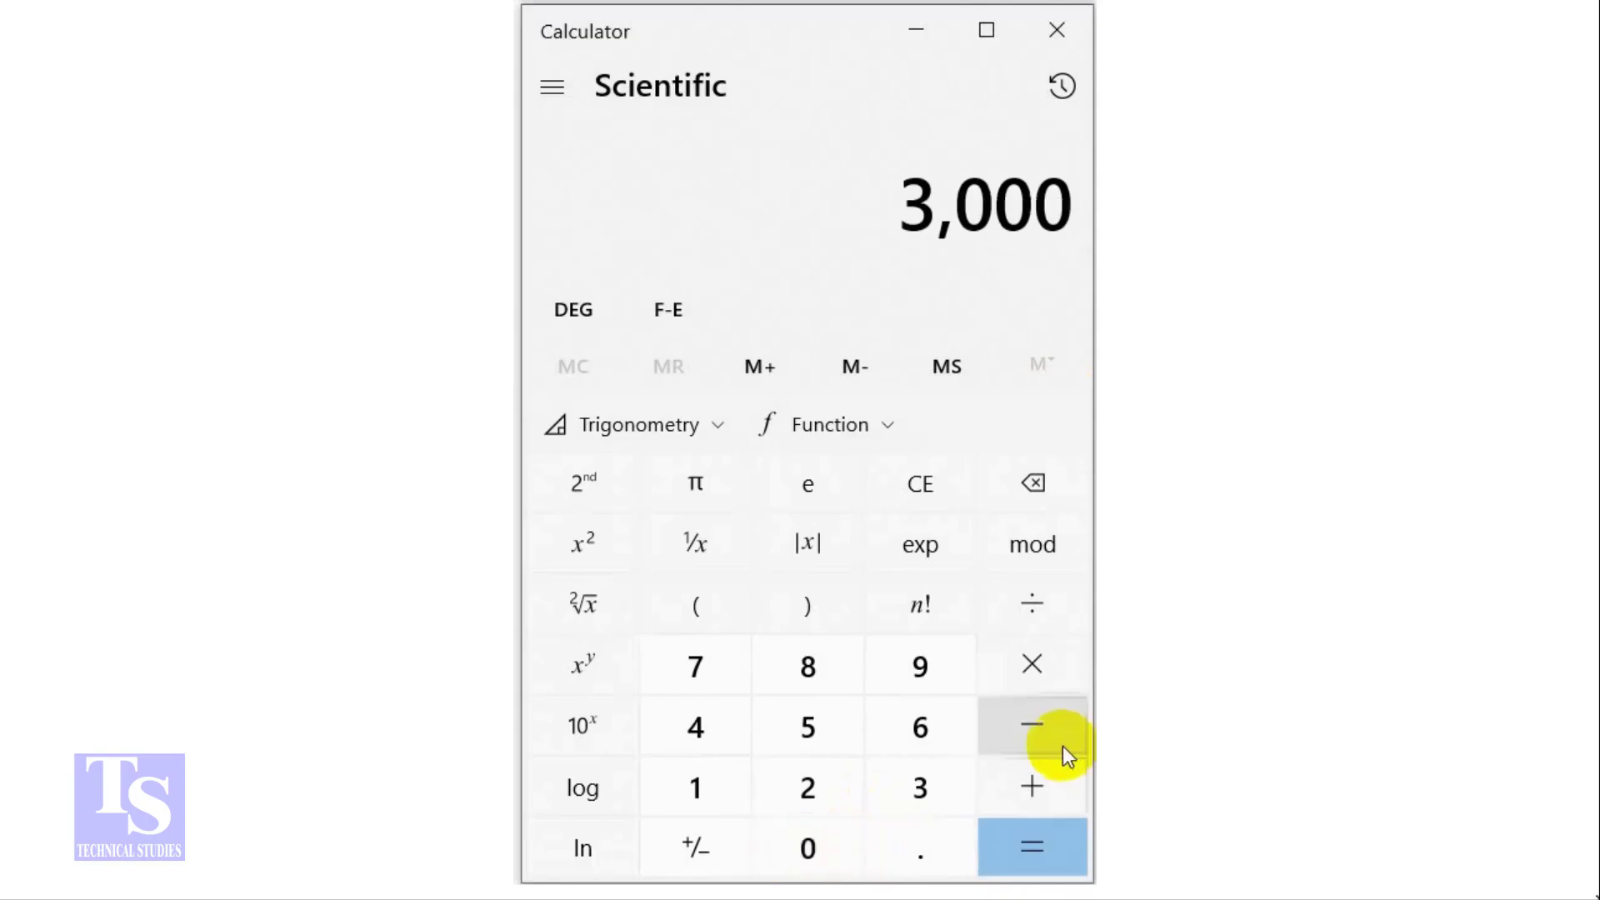
pyautogui.click(1031, 725)
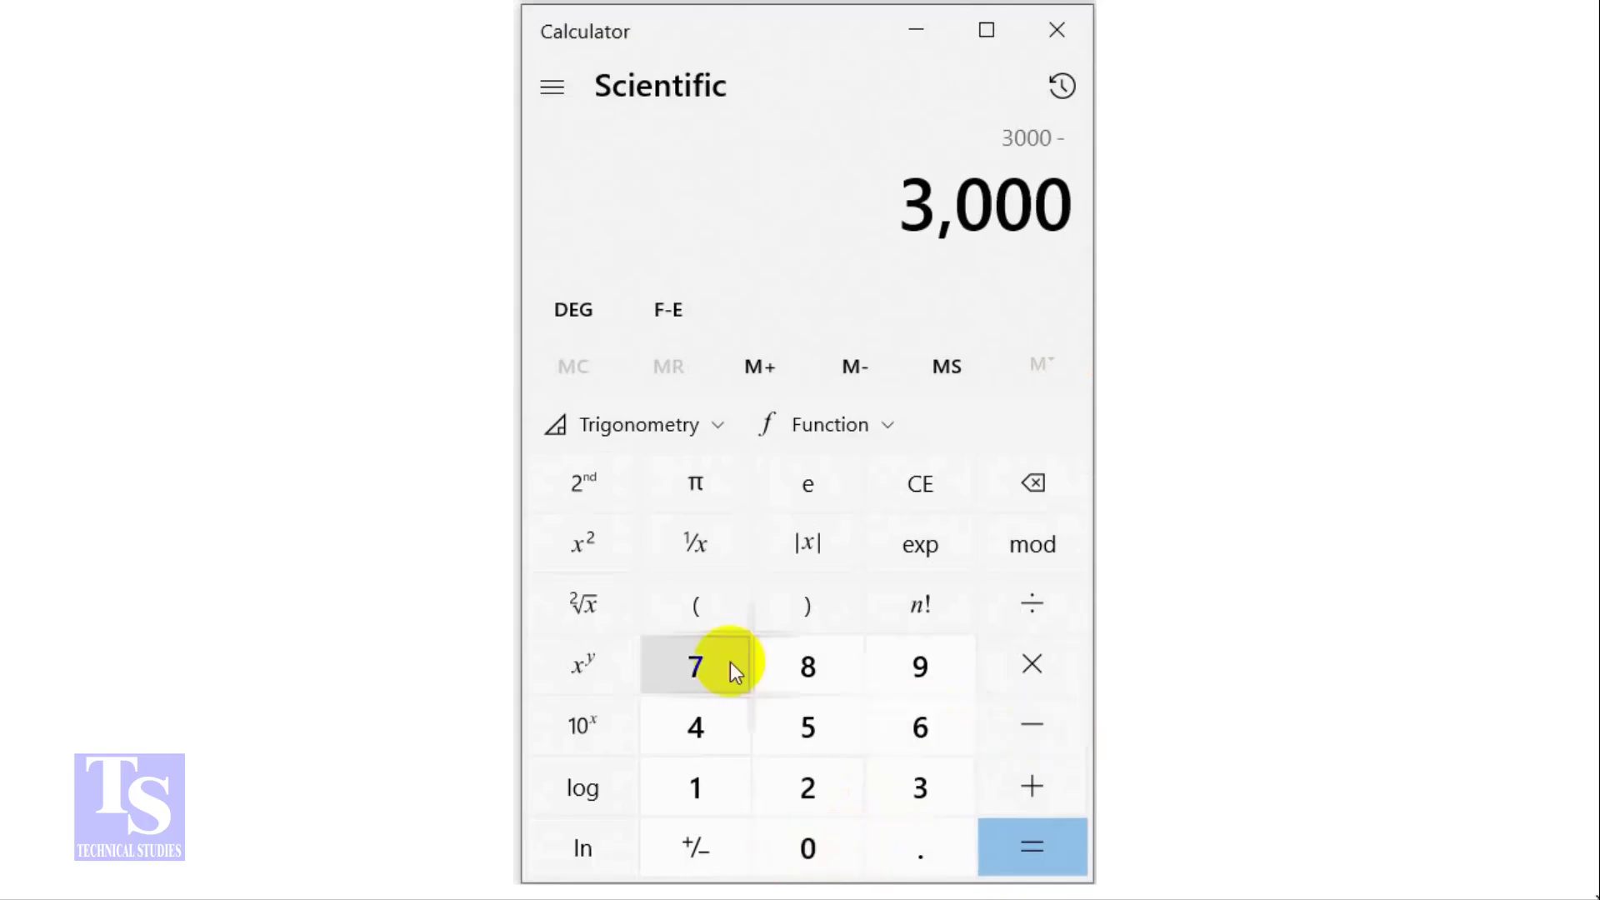
pyautogui.click(695, 603)
pyautogui.write('11')
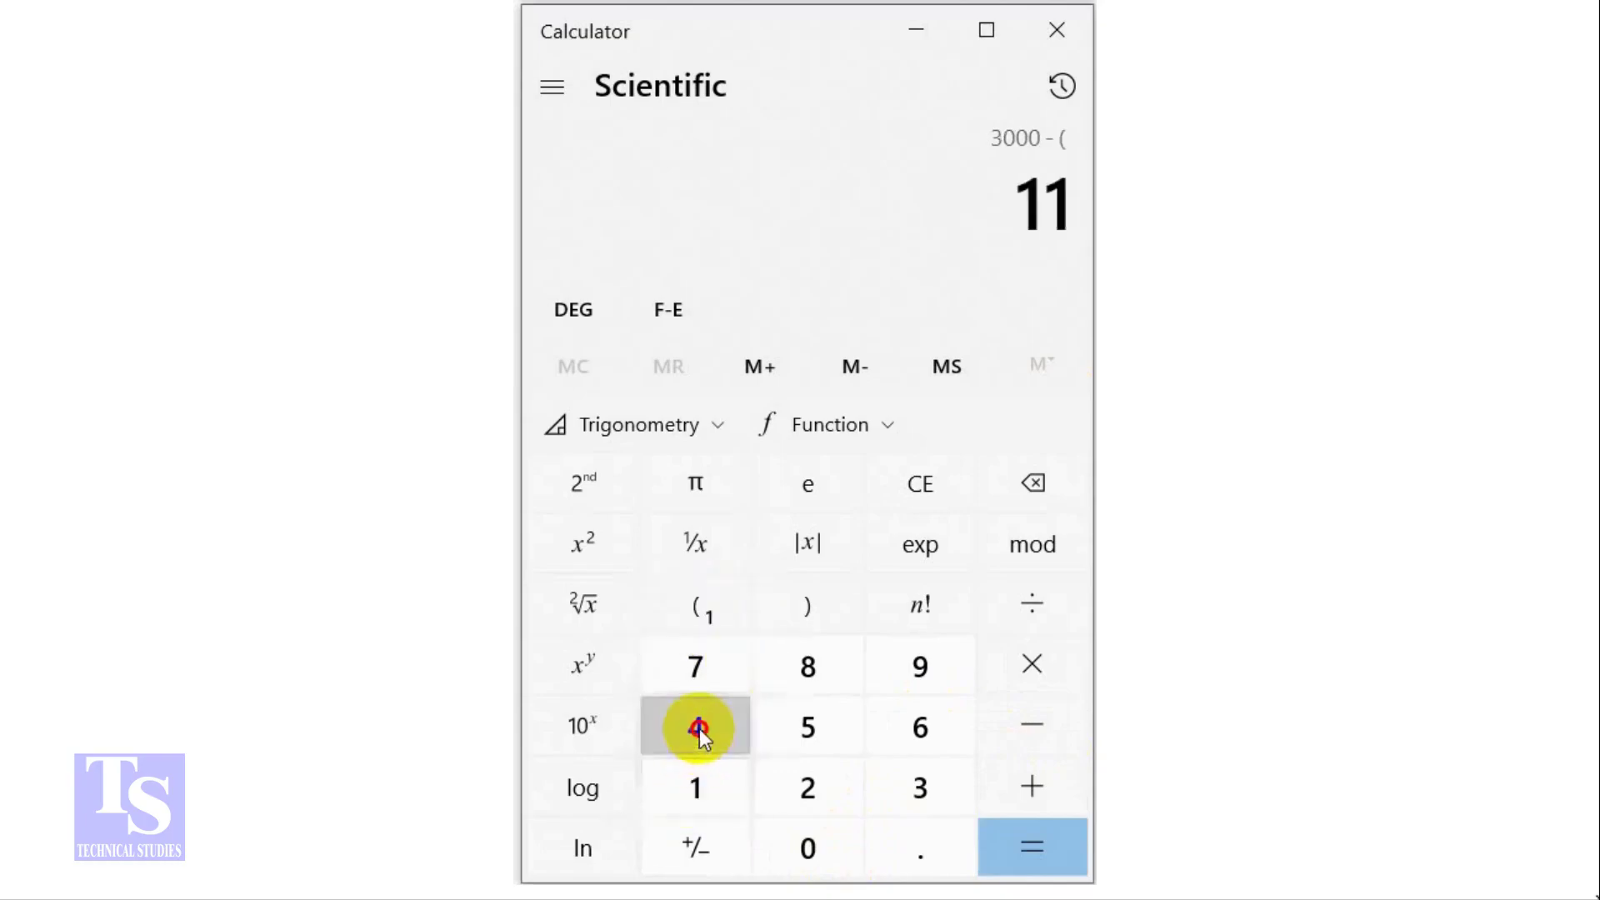
pyautogui.click(695, 727)
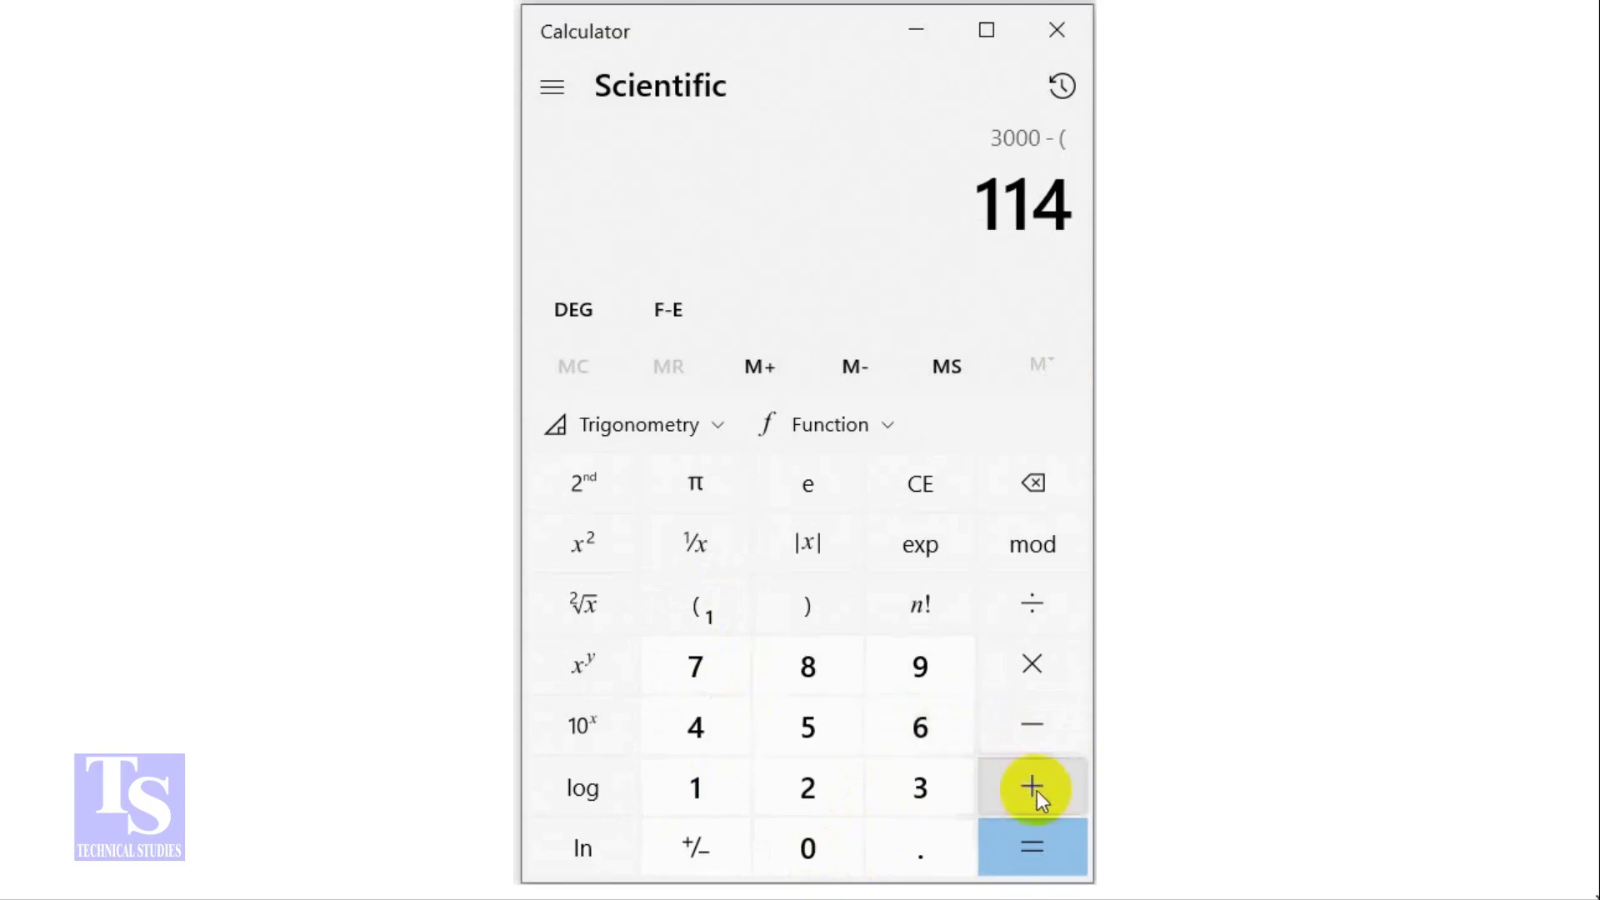
pyautogui.click(1031, 786)
pyautogui.write('7')
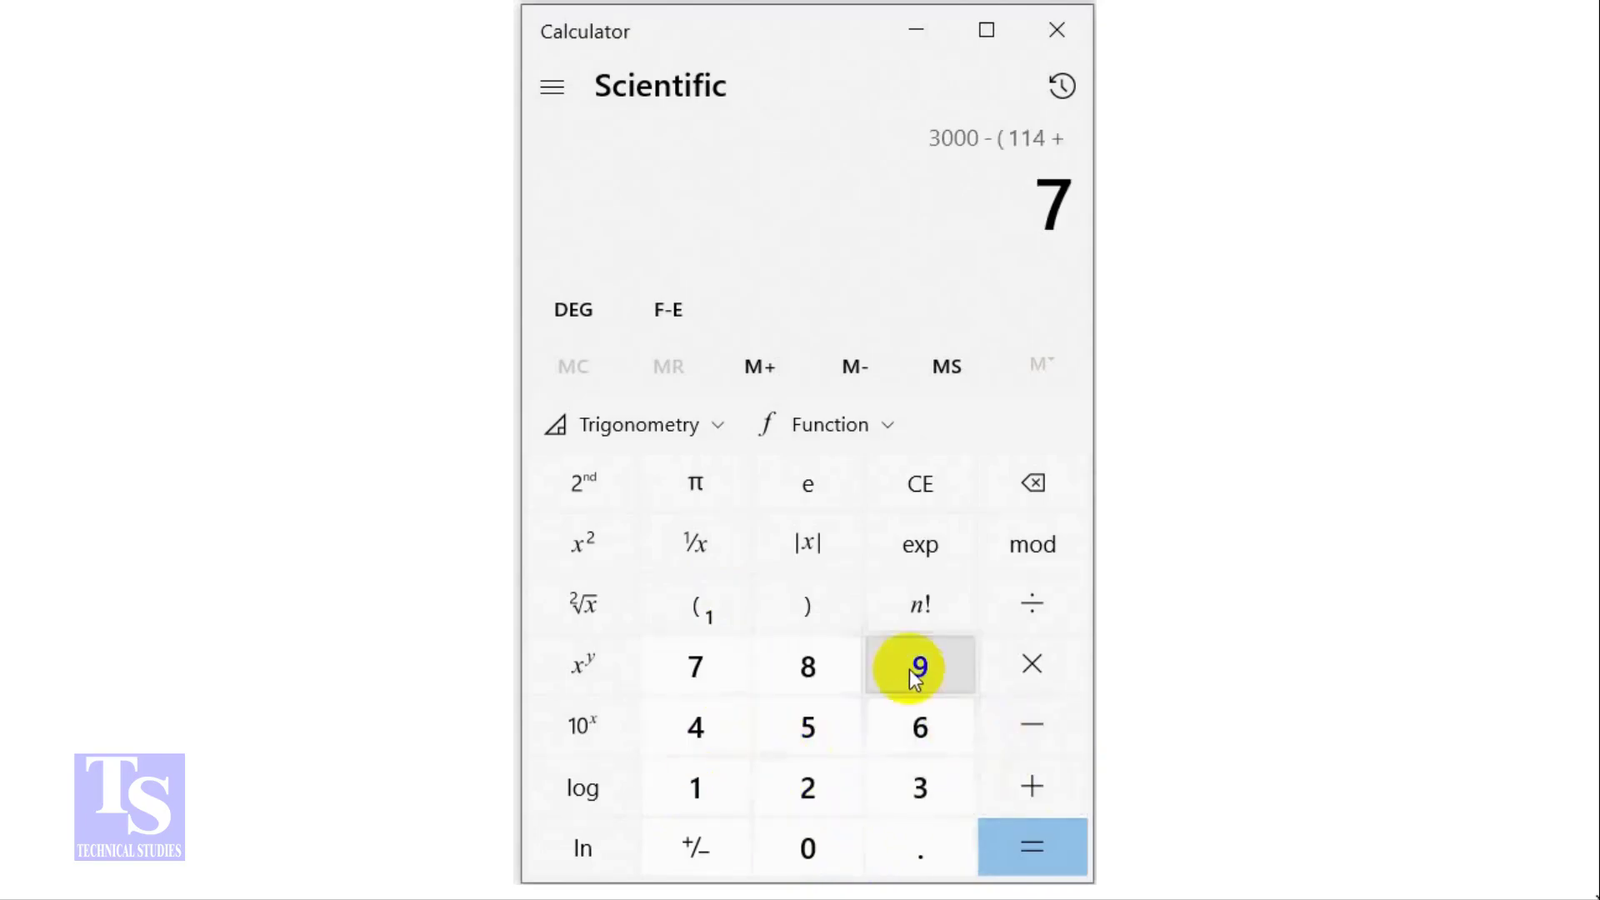
pyautogui.click(806, 604)
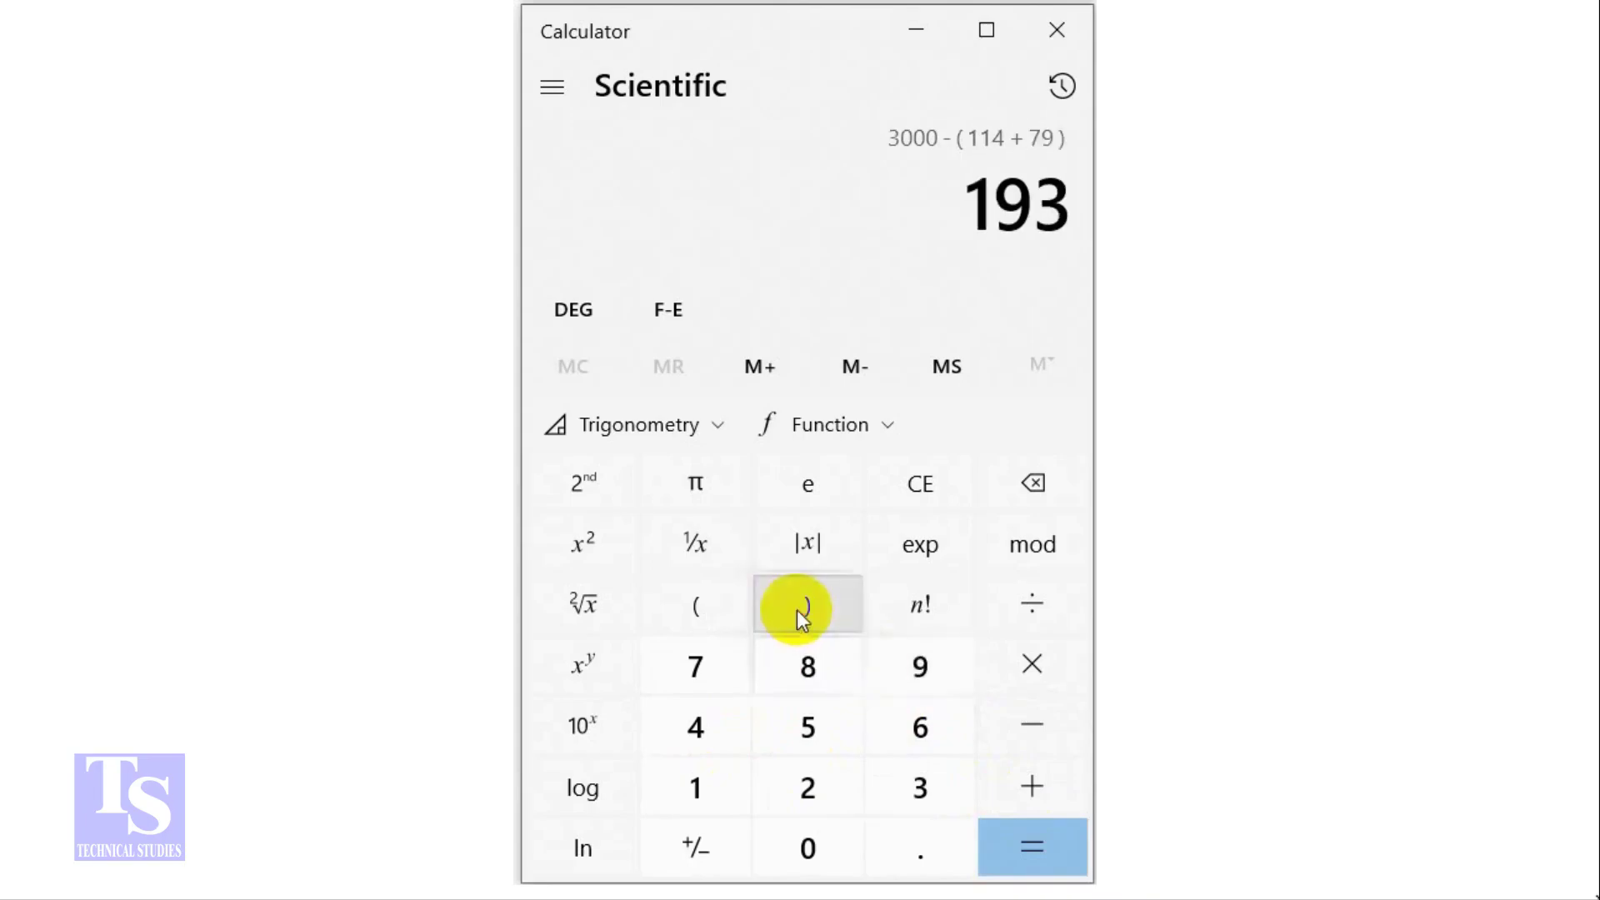
pyautogui.click(1032, 847)
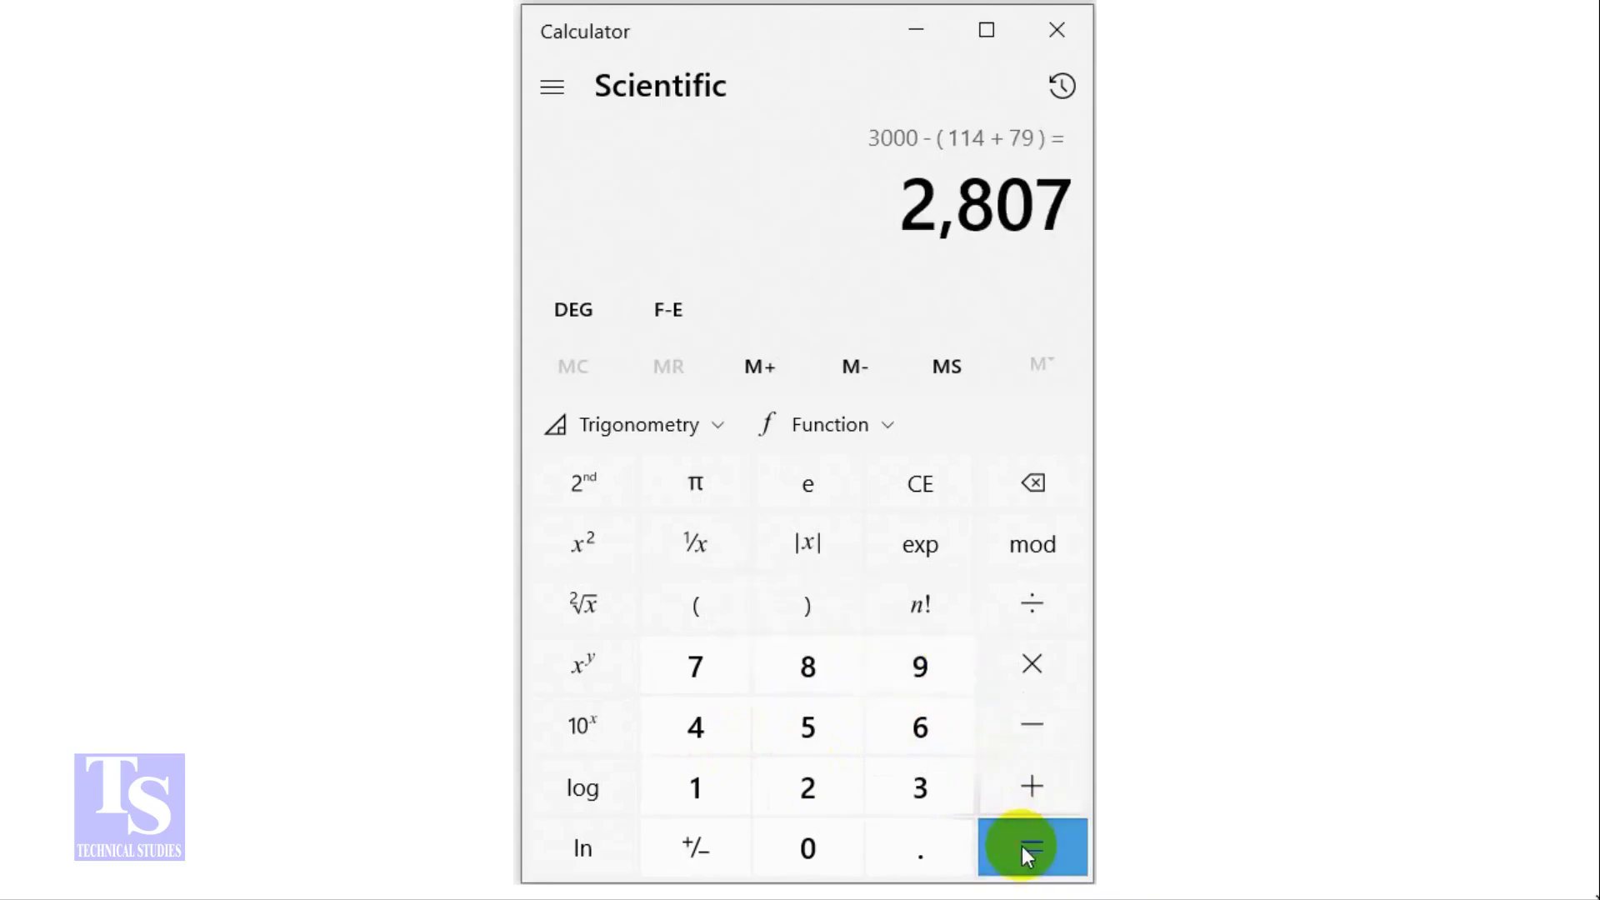
pyautogui.moveTo(1030, 726)
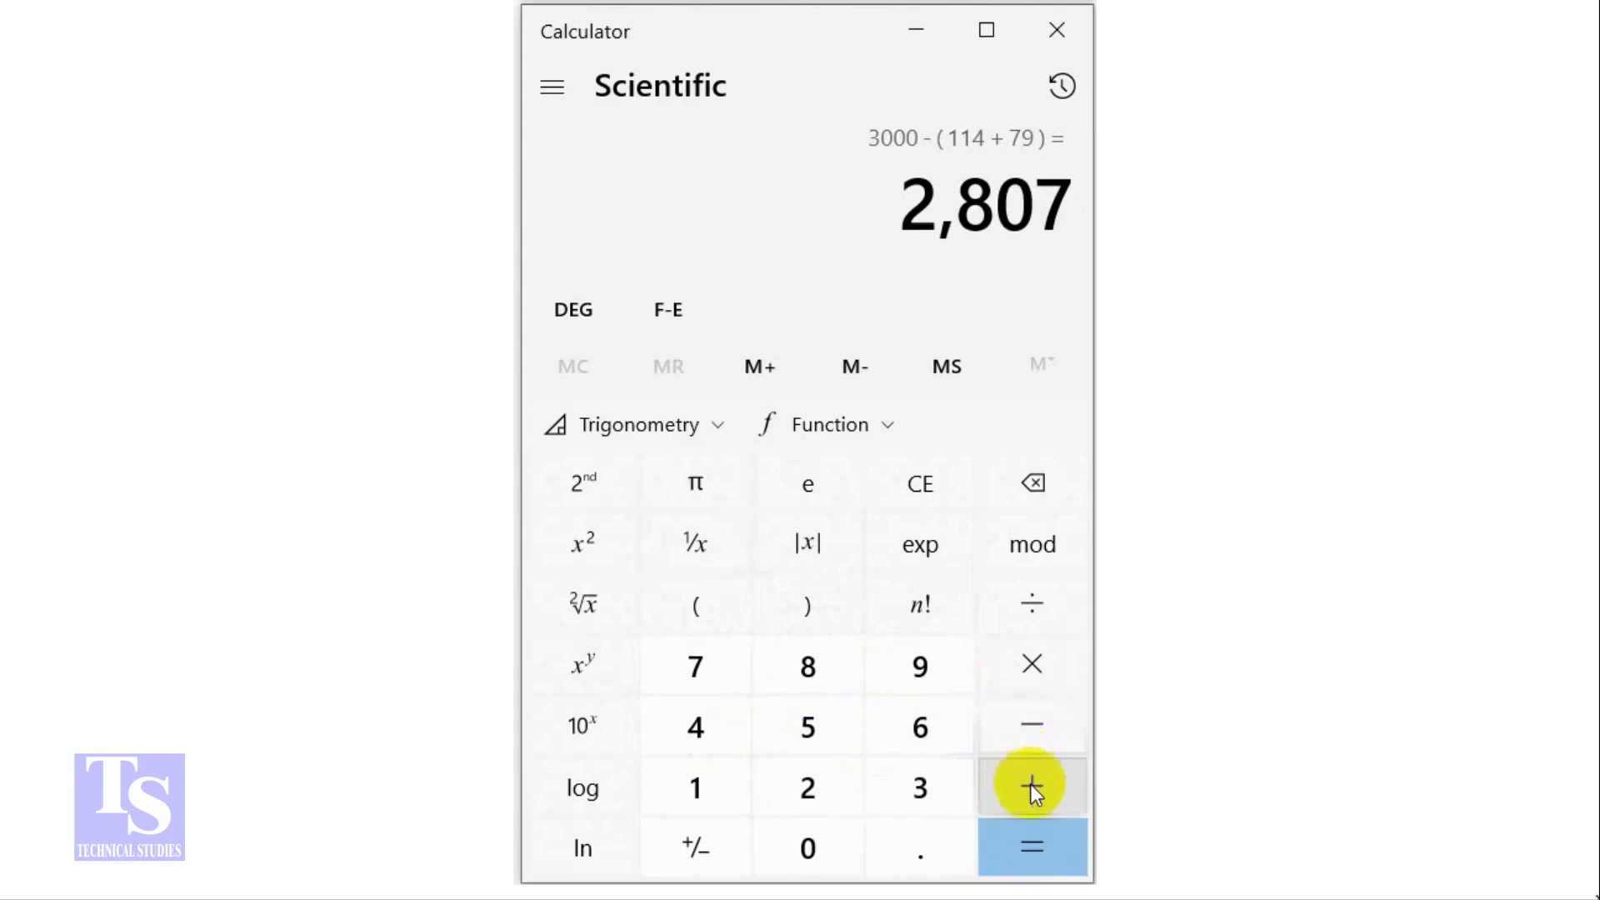
# Extend the result to 2807 + (2 × 28), giving the true pipe length 2,863
pyautogui.click(1030, 784)
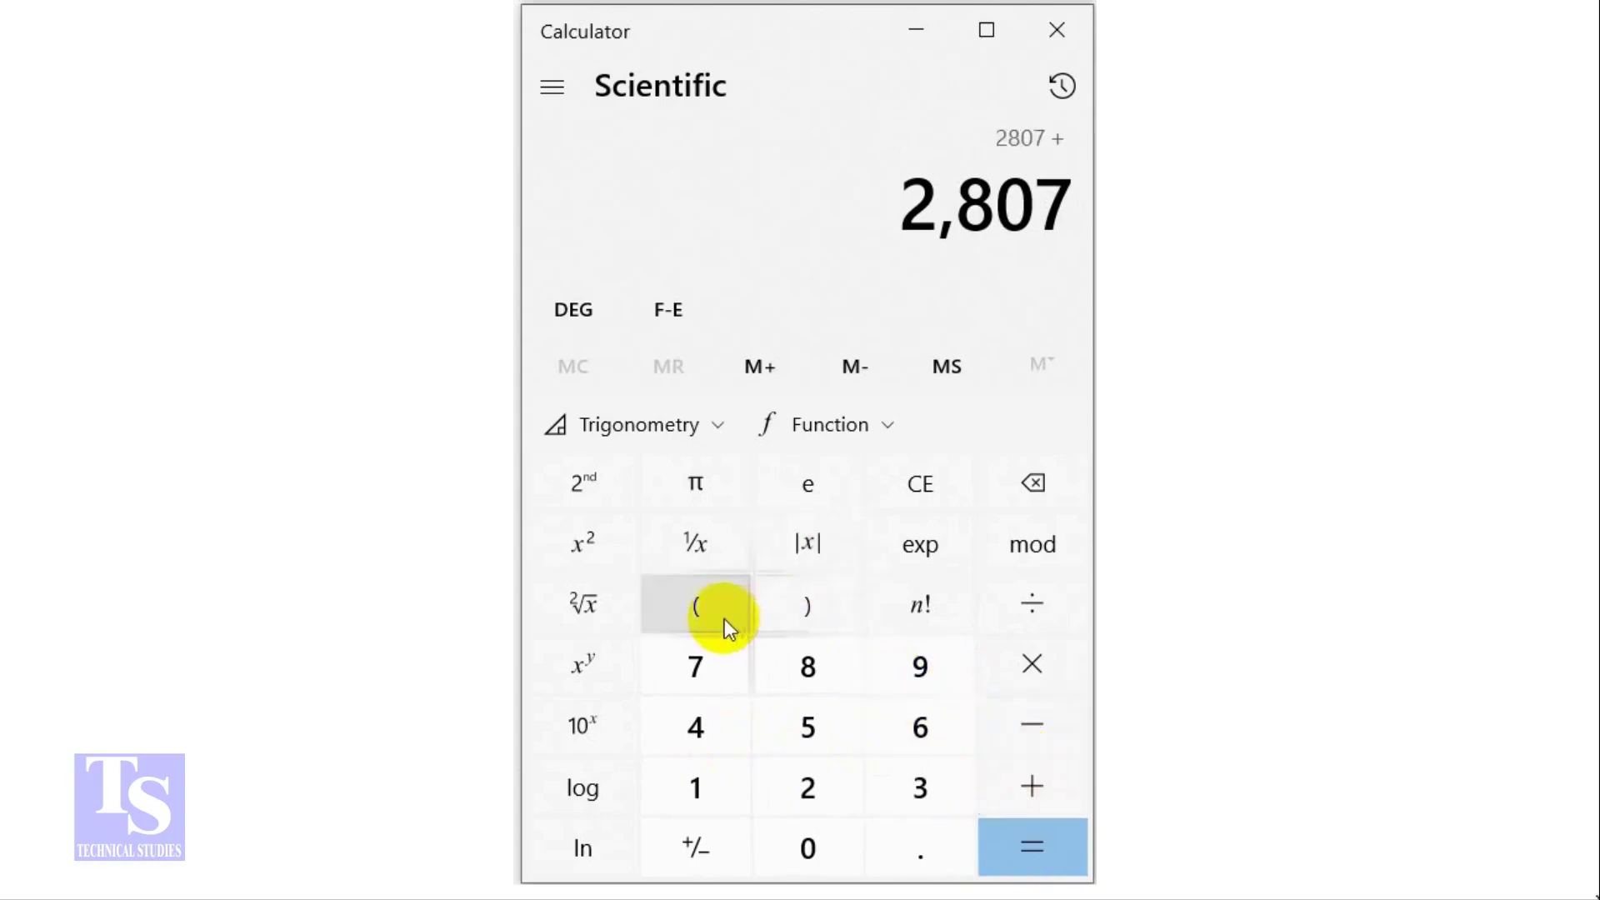
pyautogui.click(695, 605)
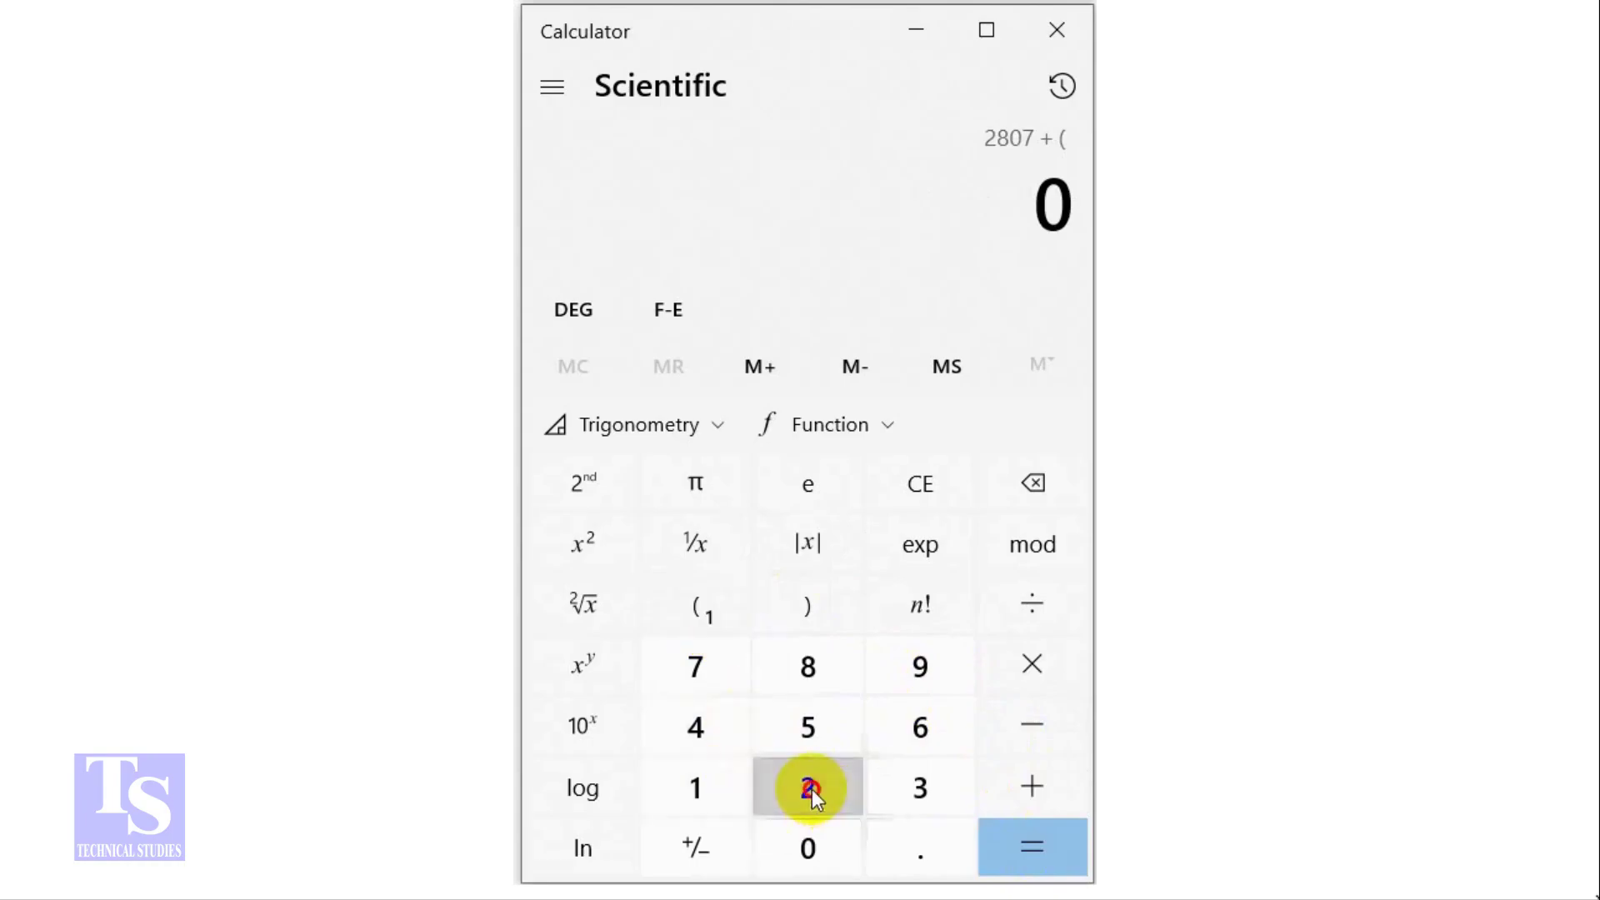
pyautogui.click(806, 786)
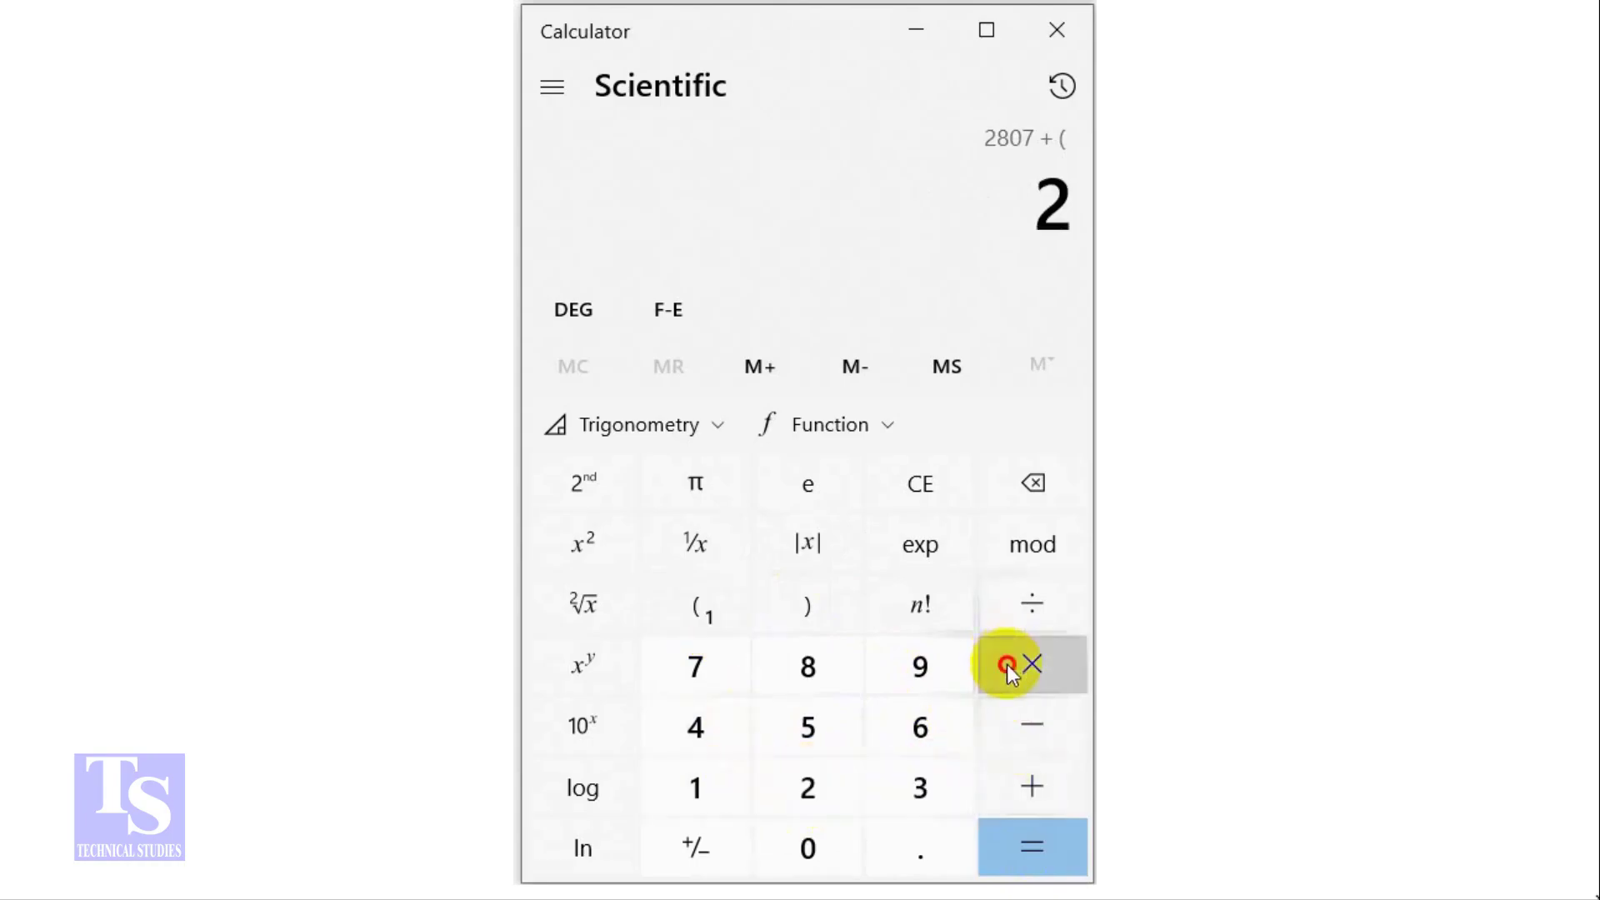
pyautogui.click(1030, 663)
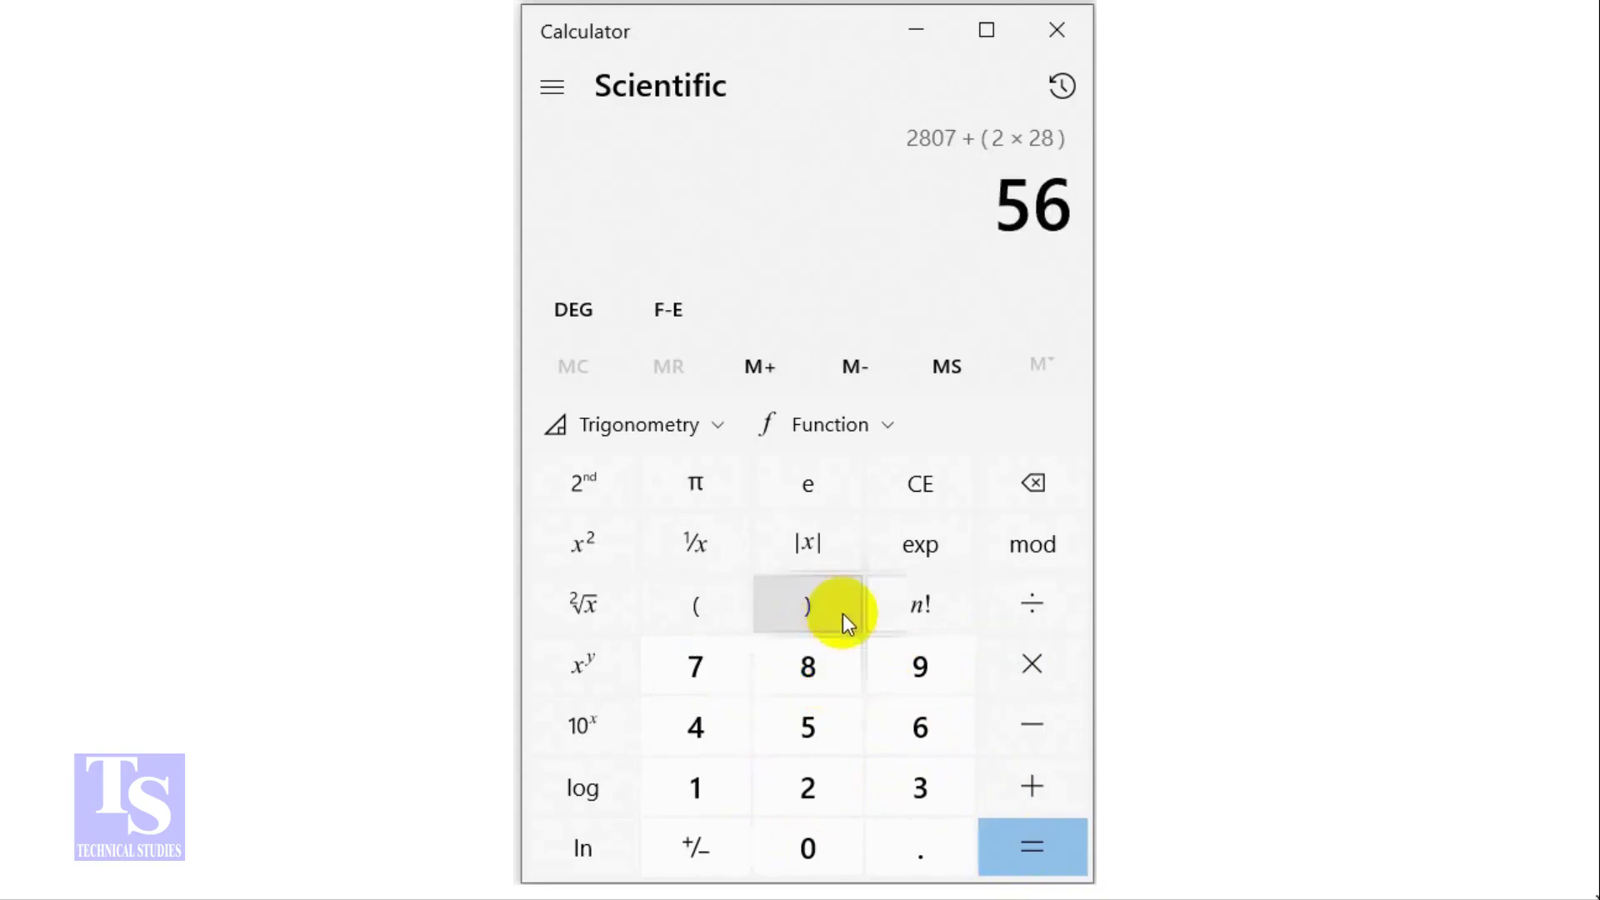
pyautogui.click(1029, 846)
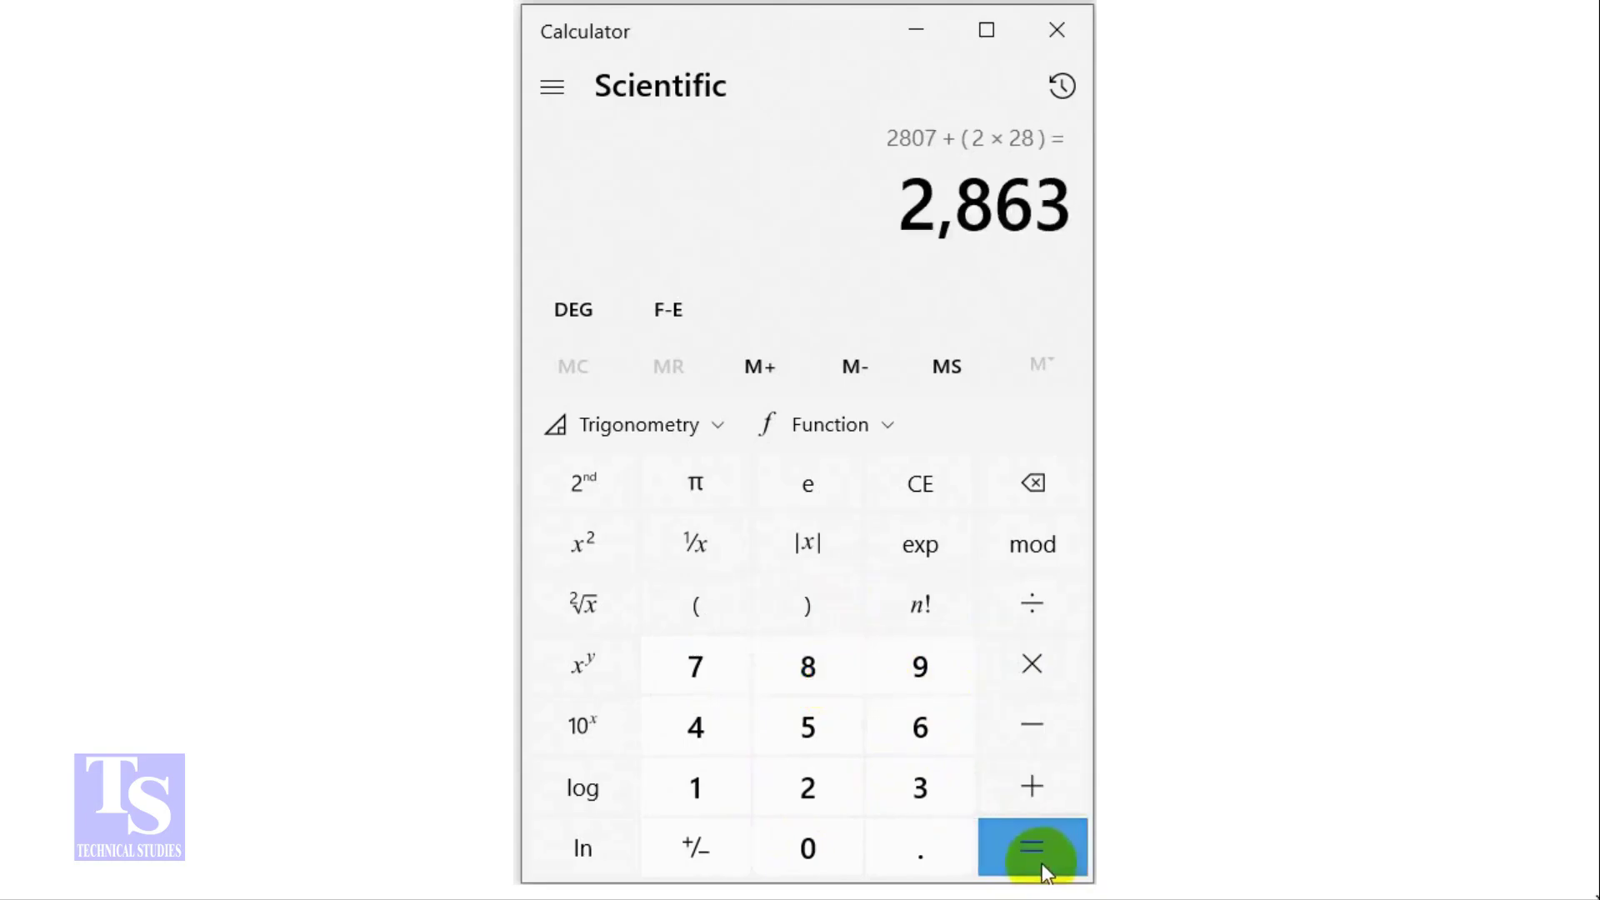